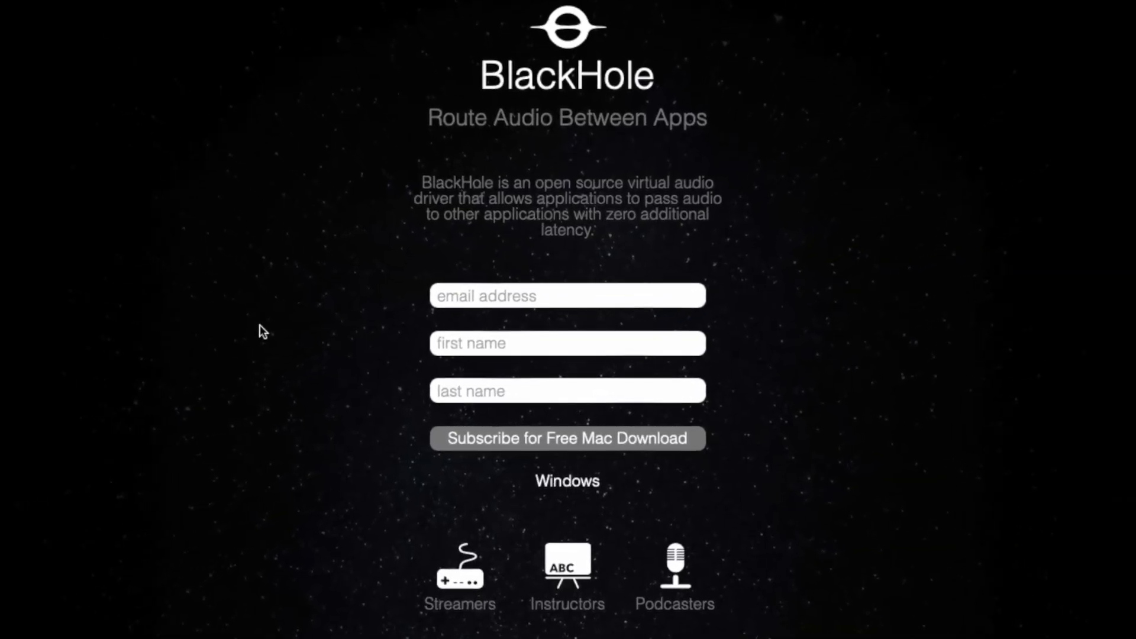
Scroll down the BlackHole page to reach the free Mac download sign-up form.
scroll(down, 3)
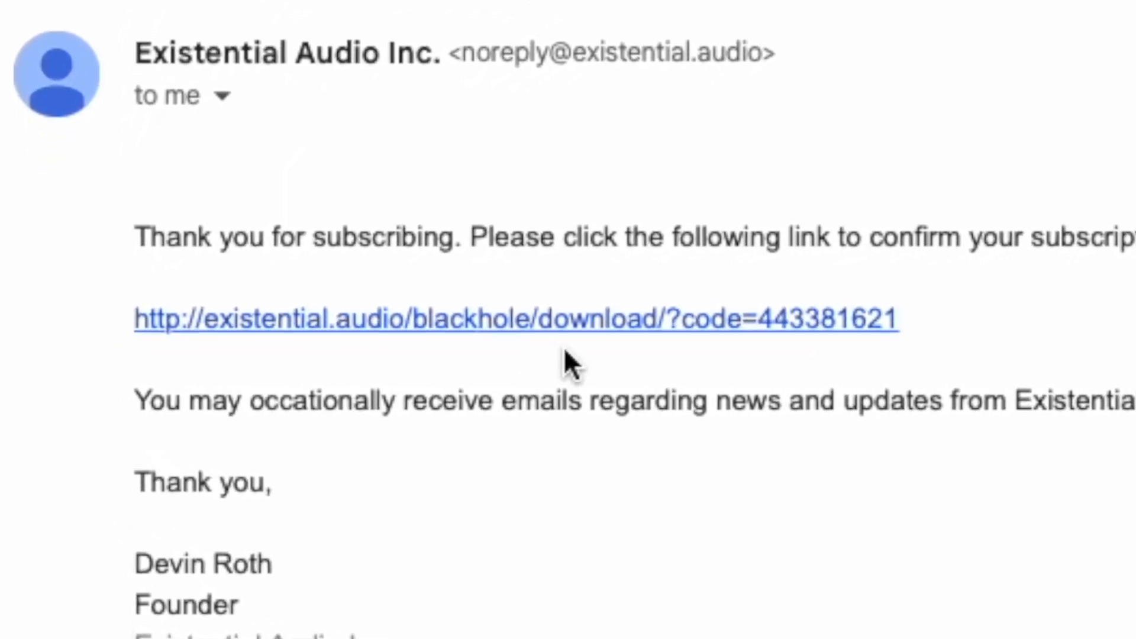
Follow the email's confirmation link and download BlackHole 2ch v0.4.0.
click(515, 319)
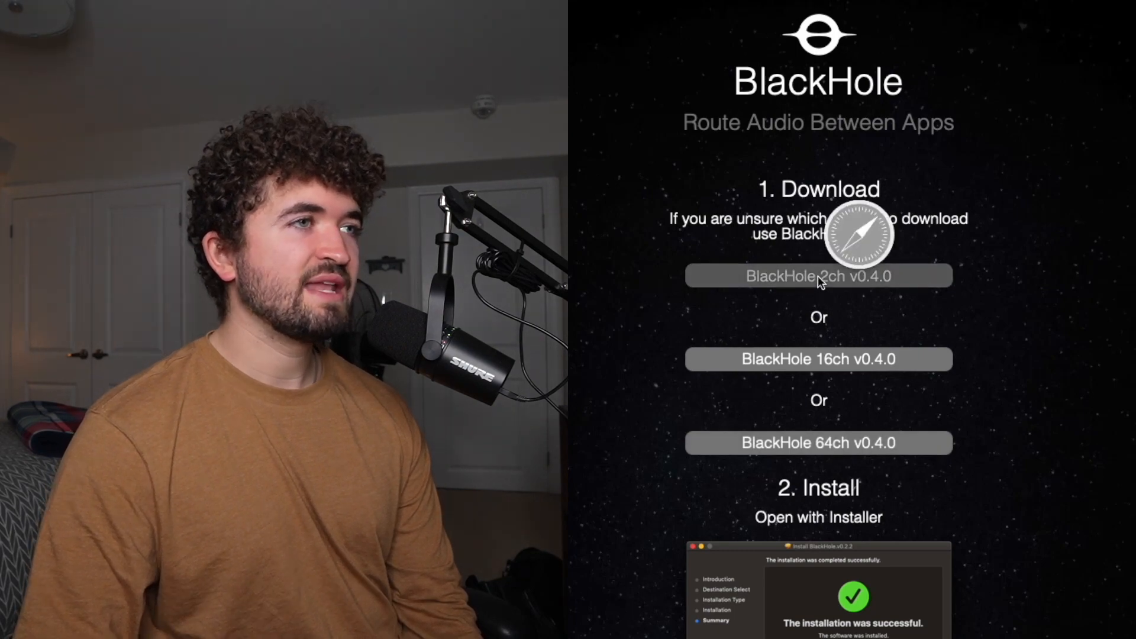
click(817, 277)
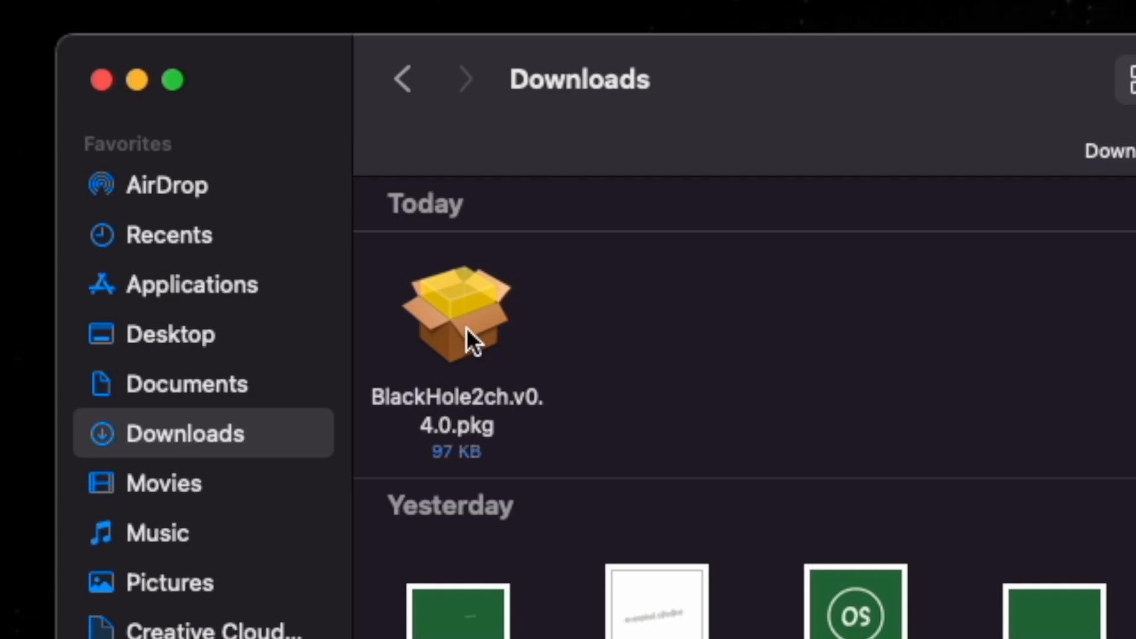
Run BlackHole2ch.v0.4.0.pkg and accept the license to continue the installation.
double_click(456, 312)
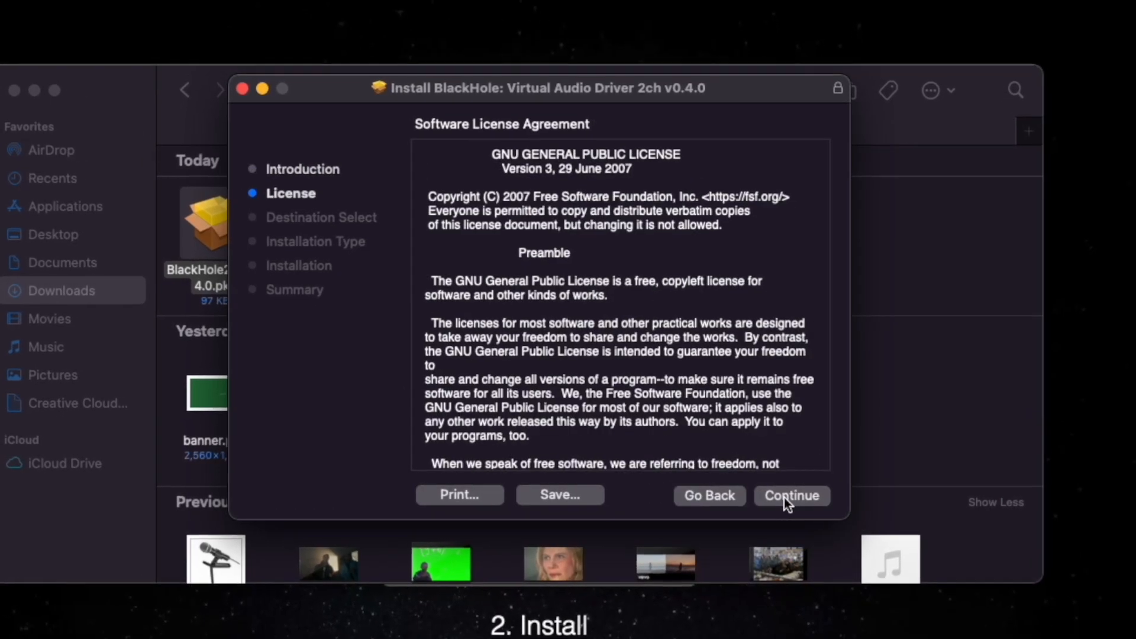
click(791, 496)
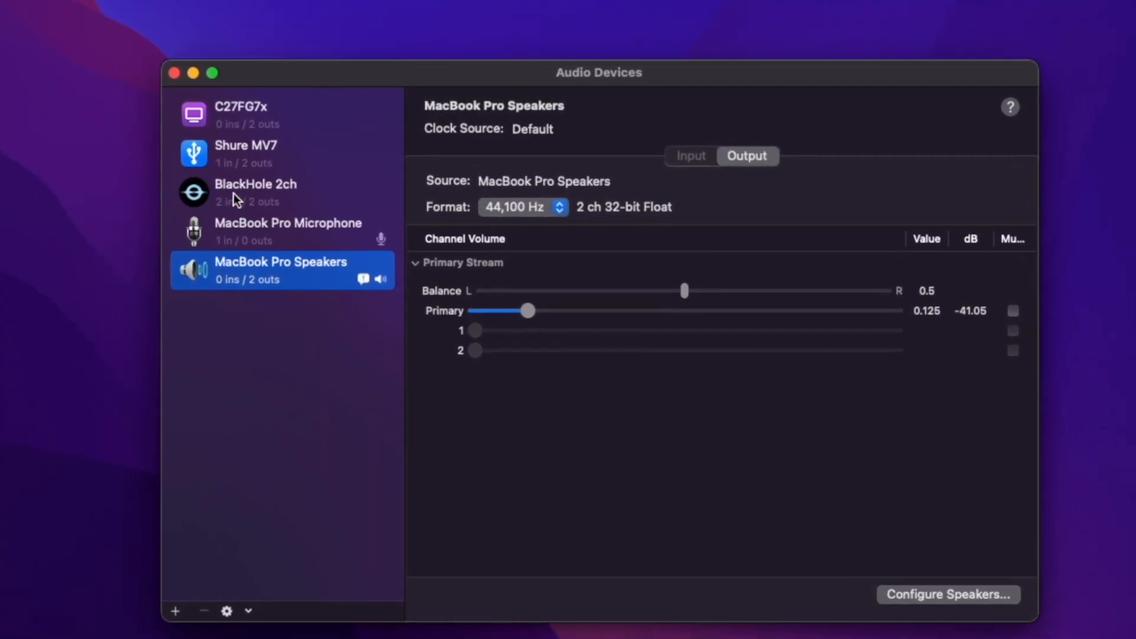
Select BlackHole 2ch and add a Multi-Output Device from the + menu.
click(255, 192)
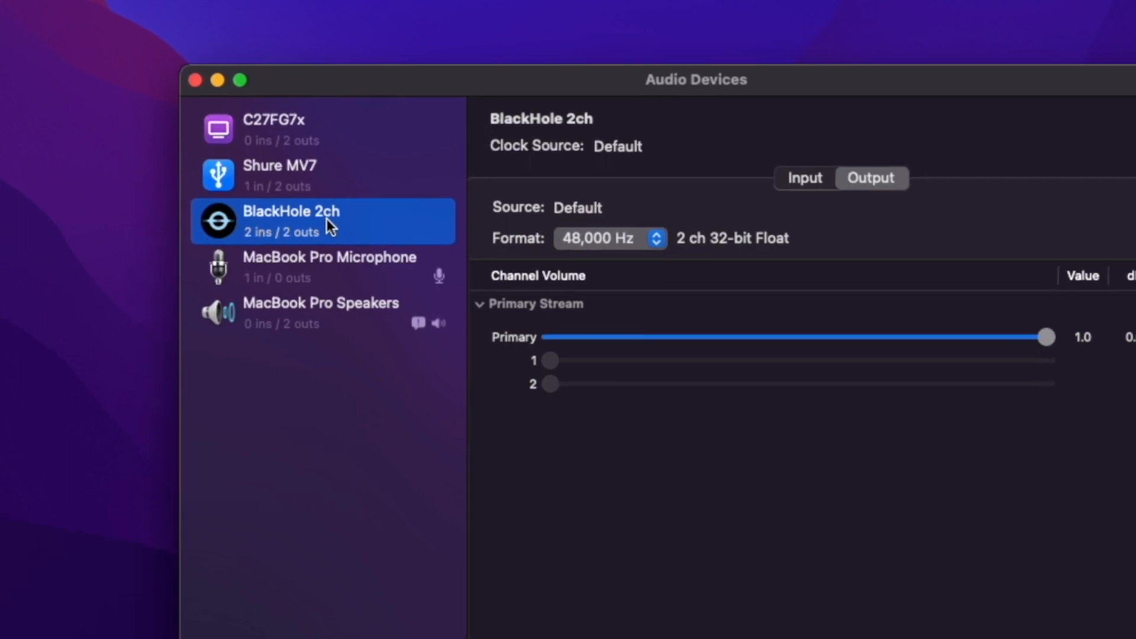
click(214, 370)
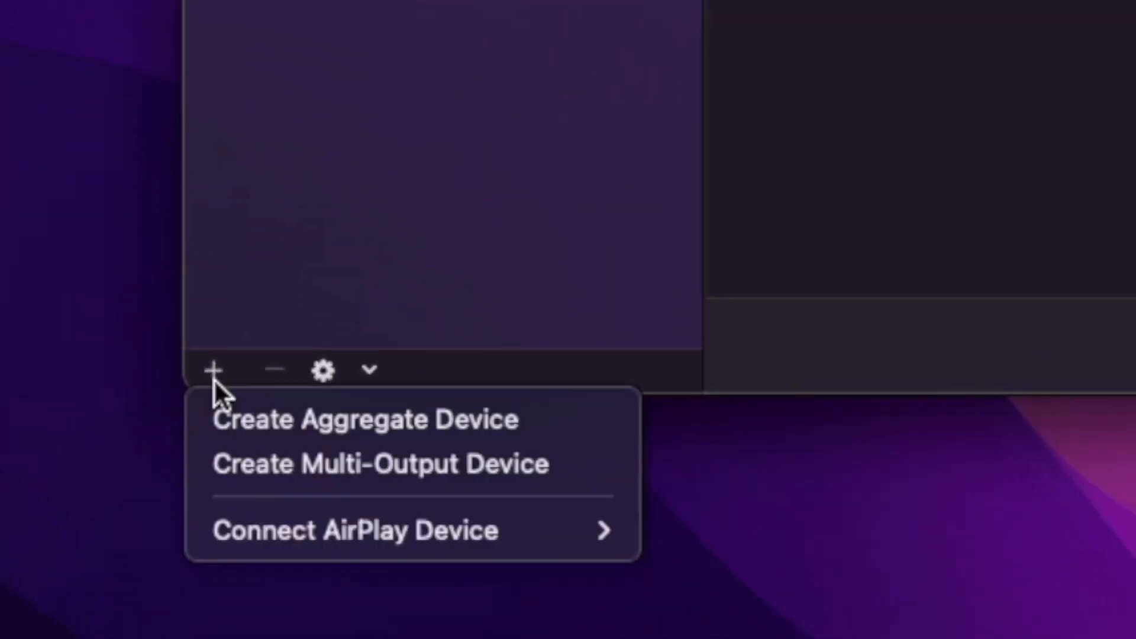
mouse_move(278, 464)
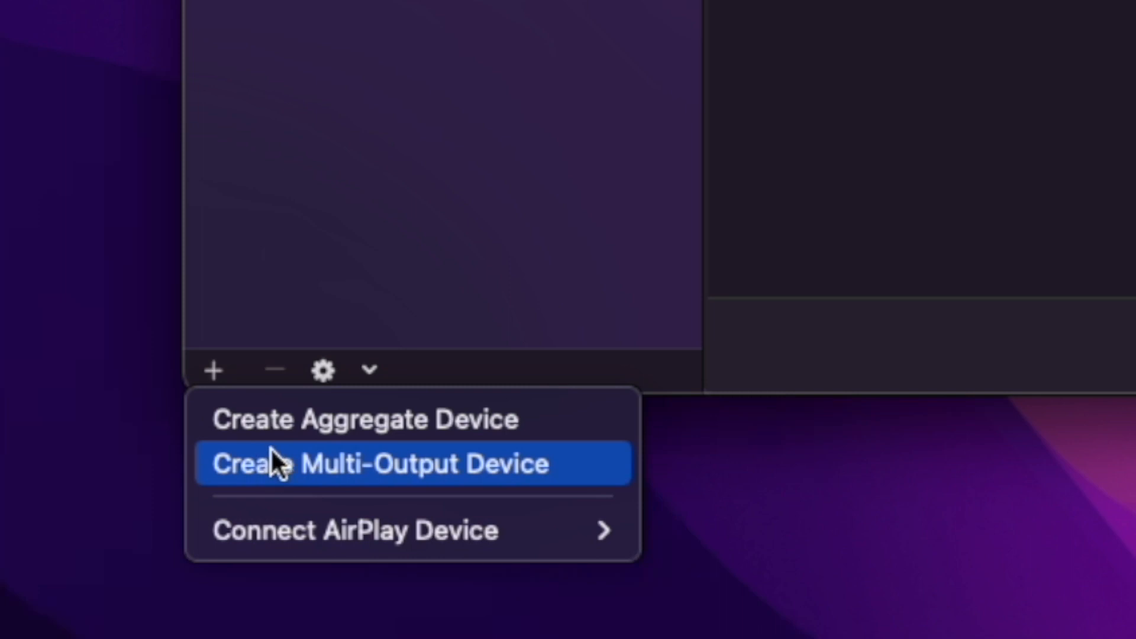
click(377, 463)
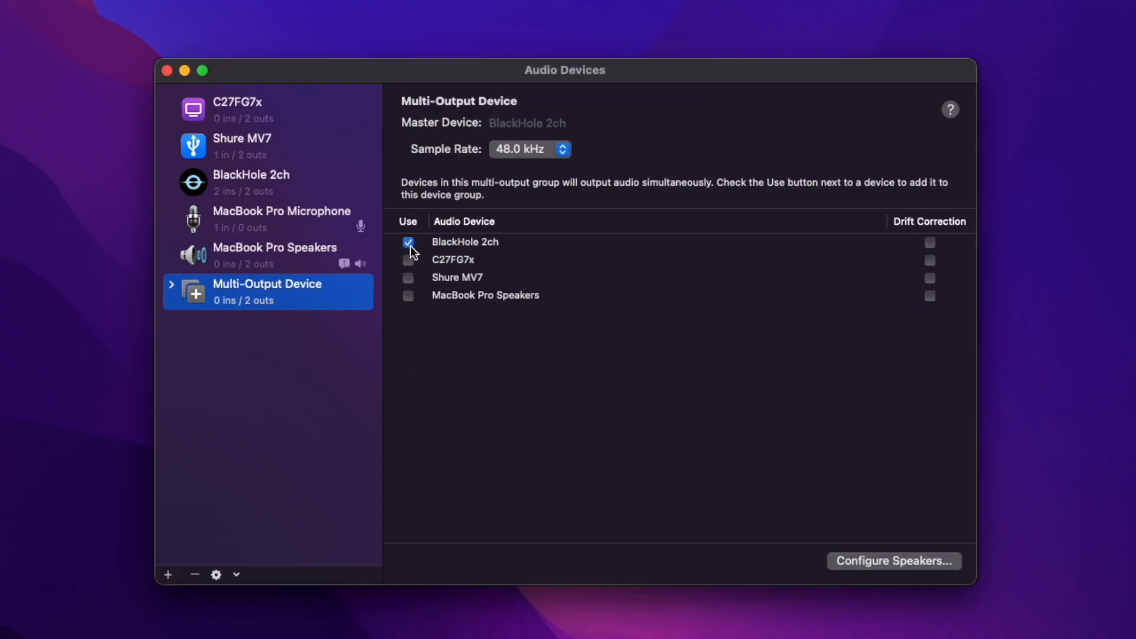
click(408, 242)
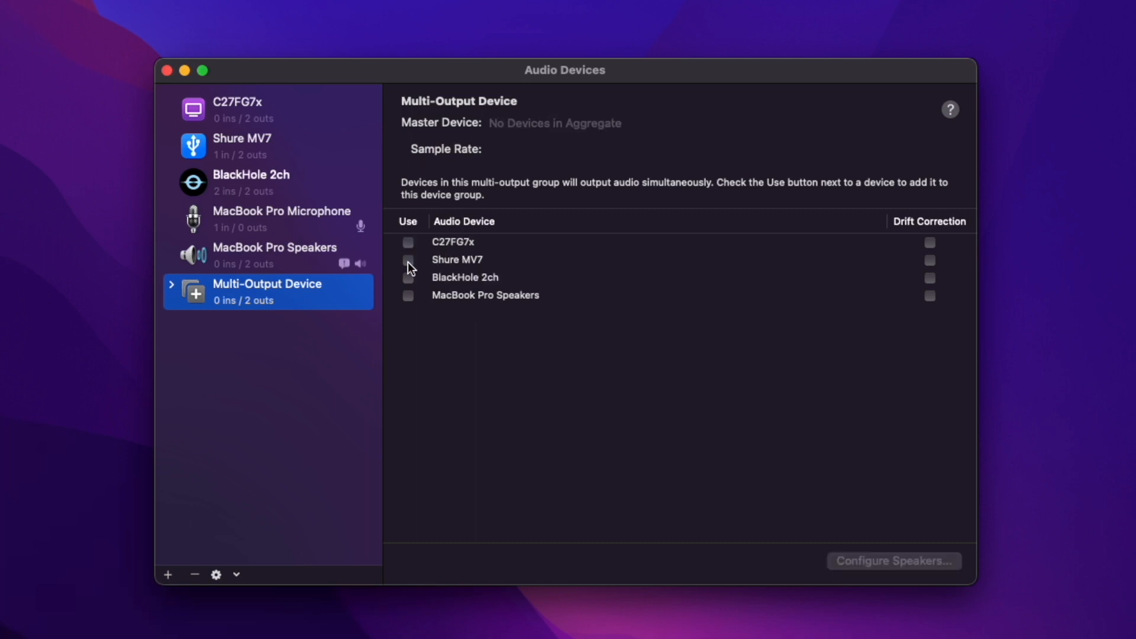
click(408, 242)
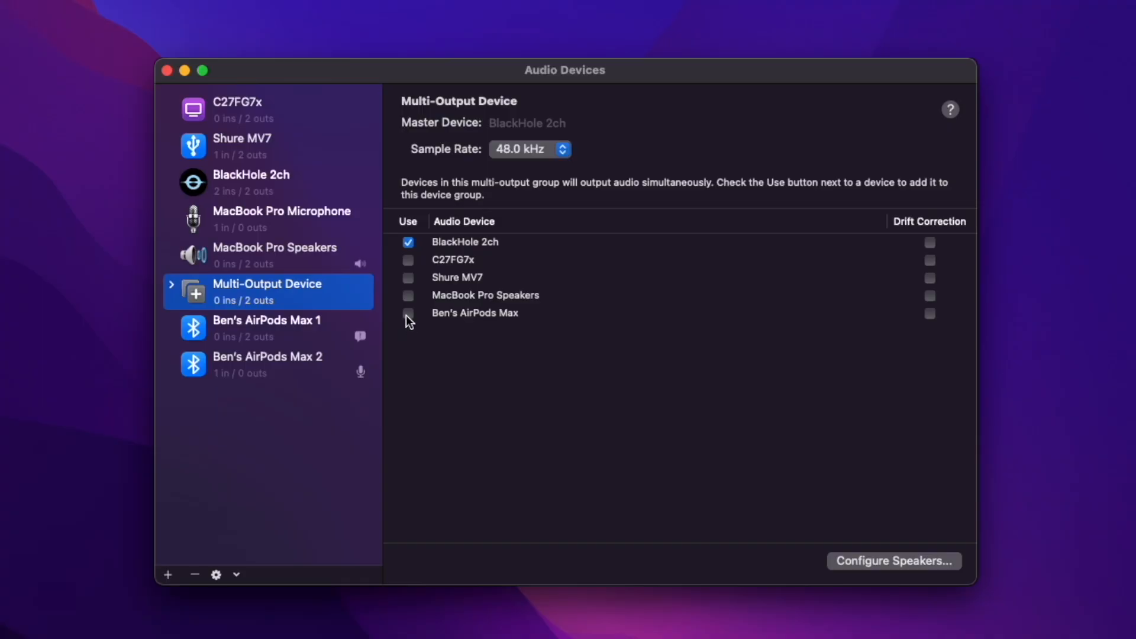
click(408, 313)
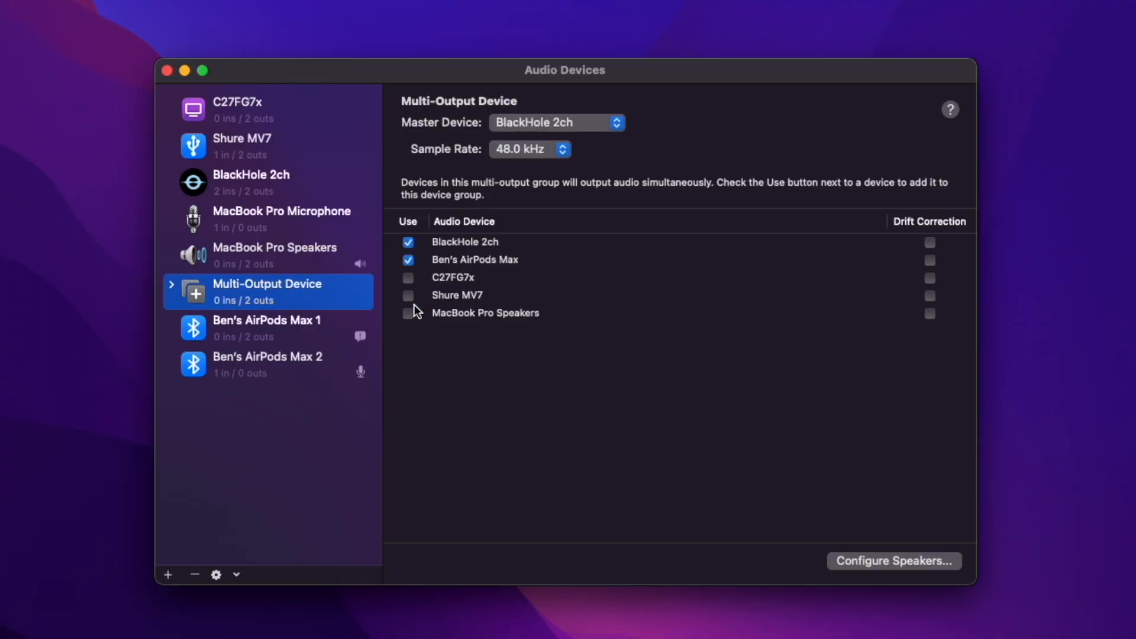
click(408, 259)
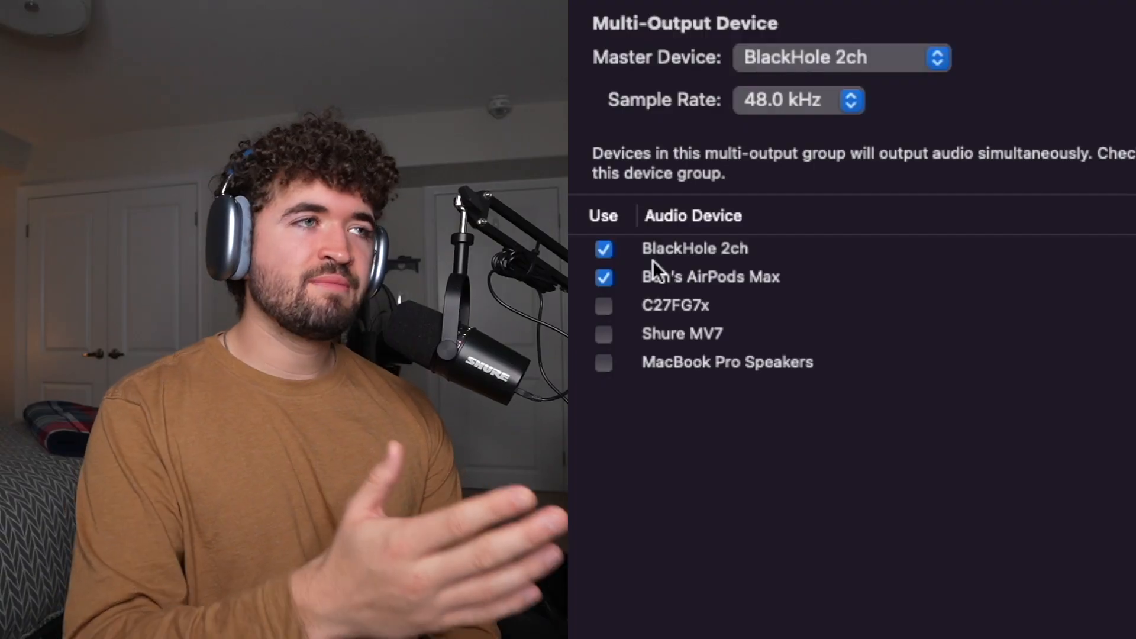
mouse_move(743, 261)
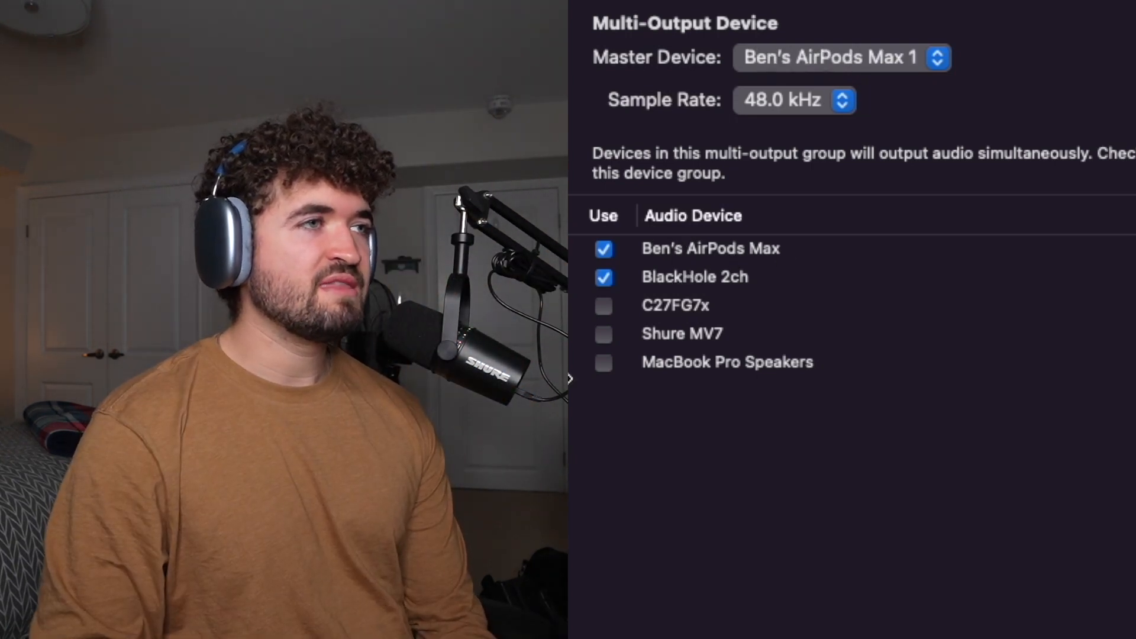
Make BlackHole 2ch Master Device, keep 48.0 kHz, and name the device 'OBS Audio'.
click(604, 248)
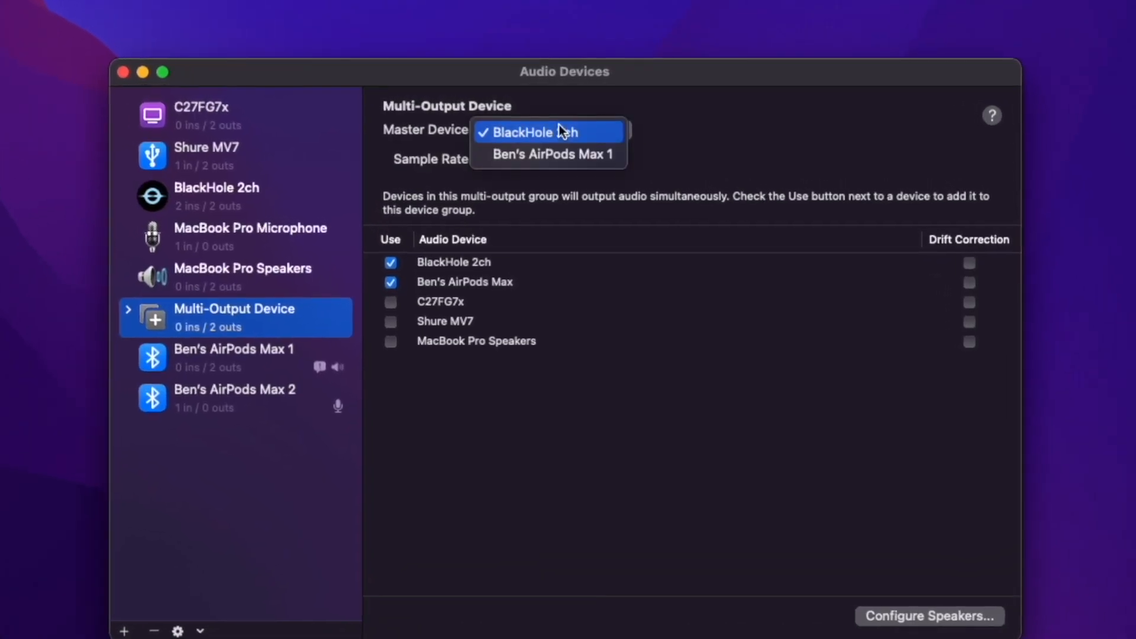
click(547, 132)
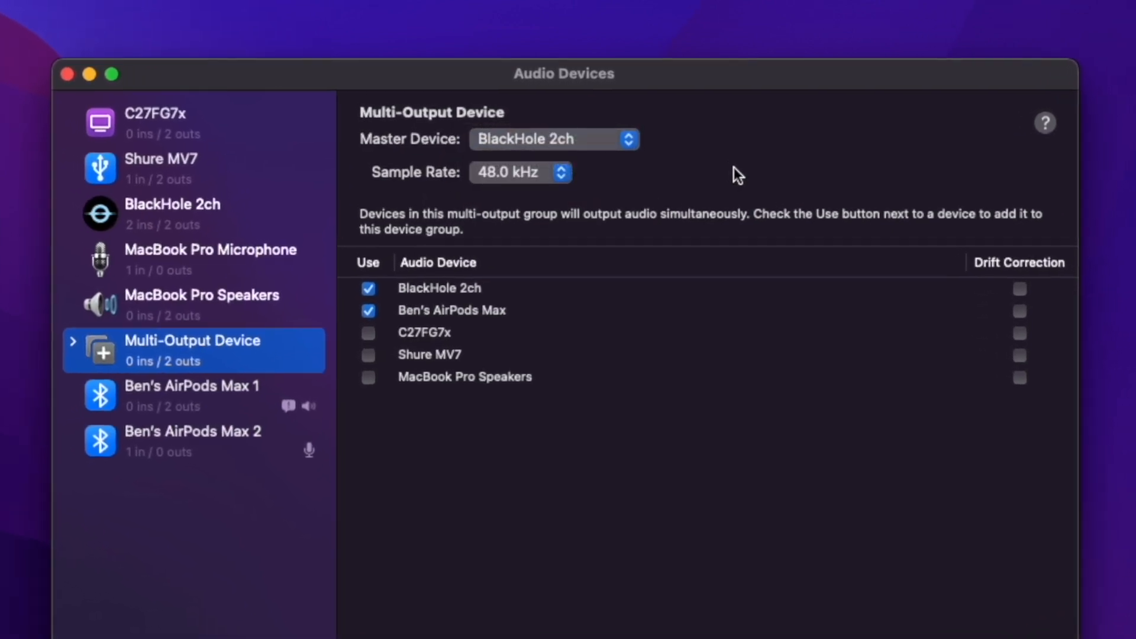
click(520, 172)
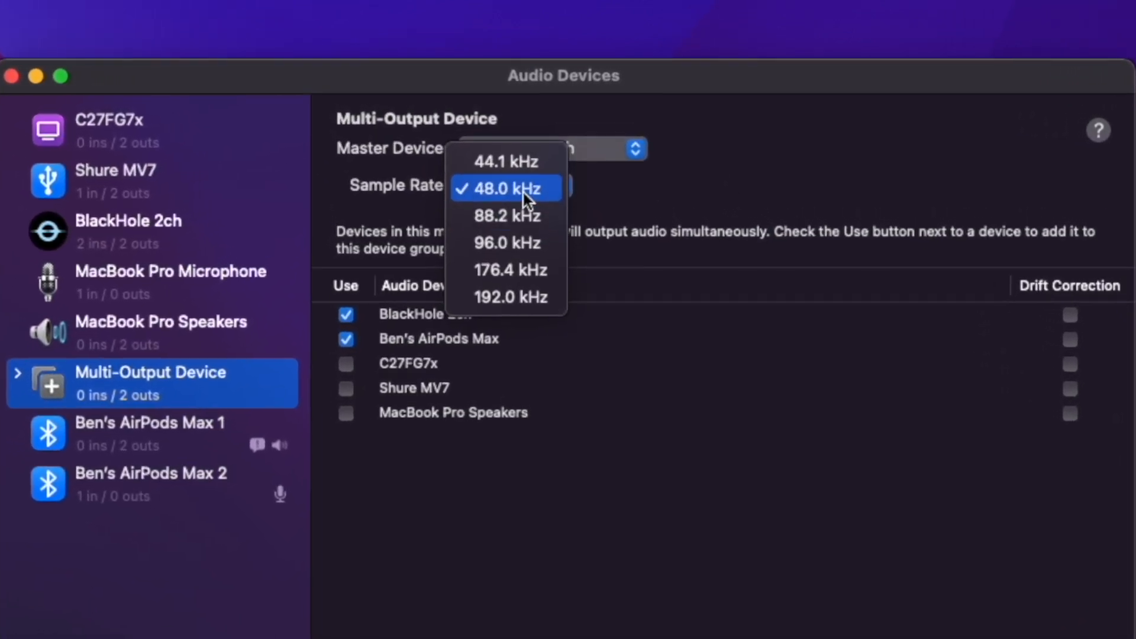
click(506, 188)
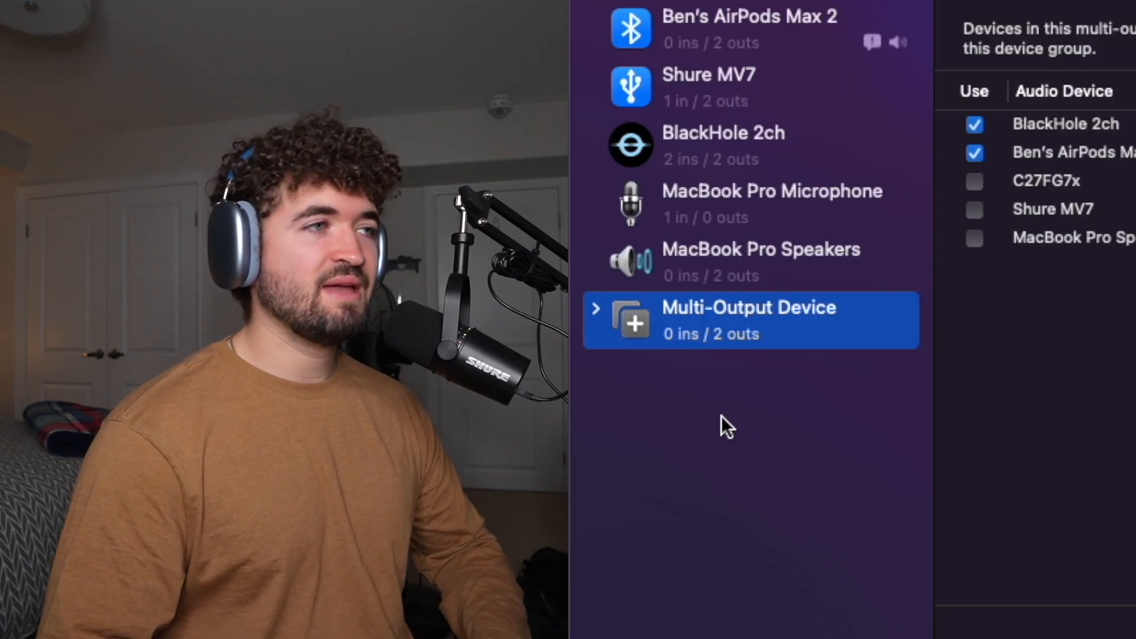
double_click(749, 307)
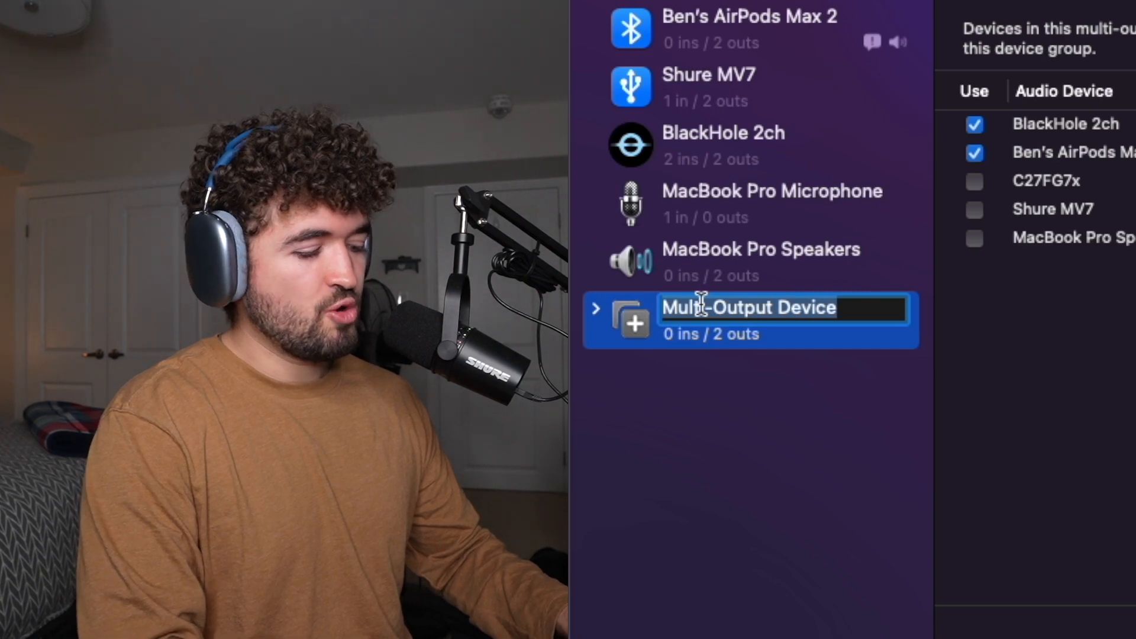
text(OBS Audio)
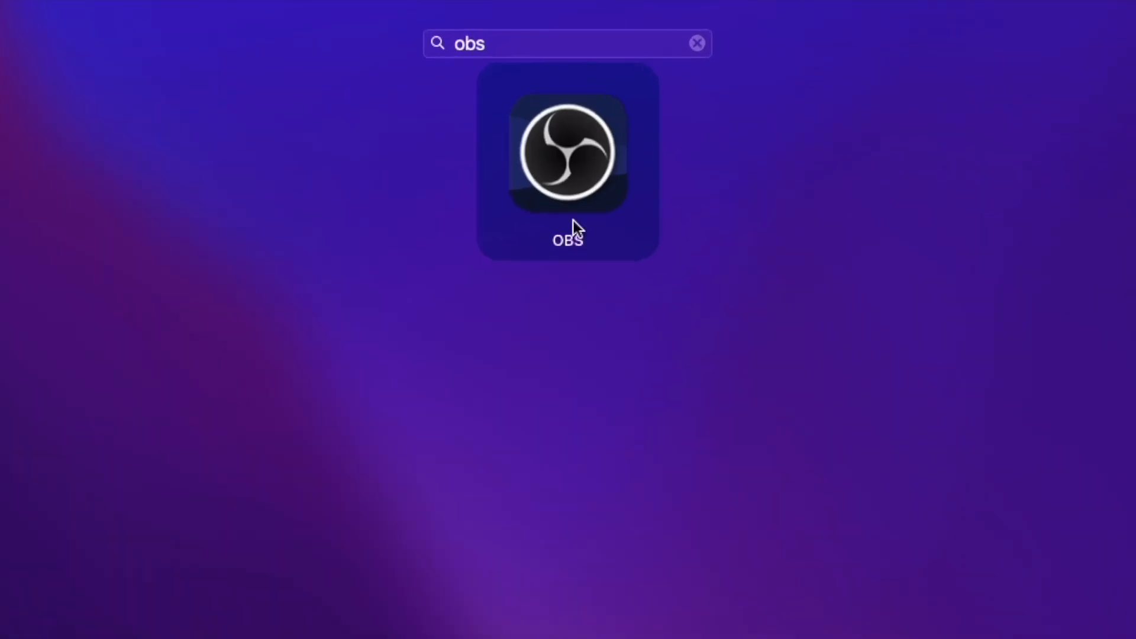
Launch OBS Studio and add a scene named 'tutorial'.
double_click(567, 152)
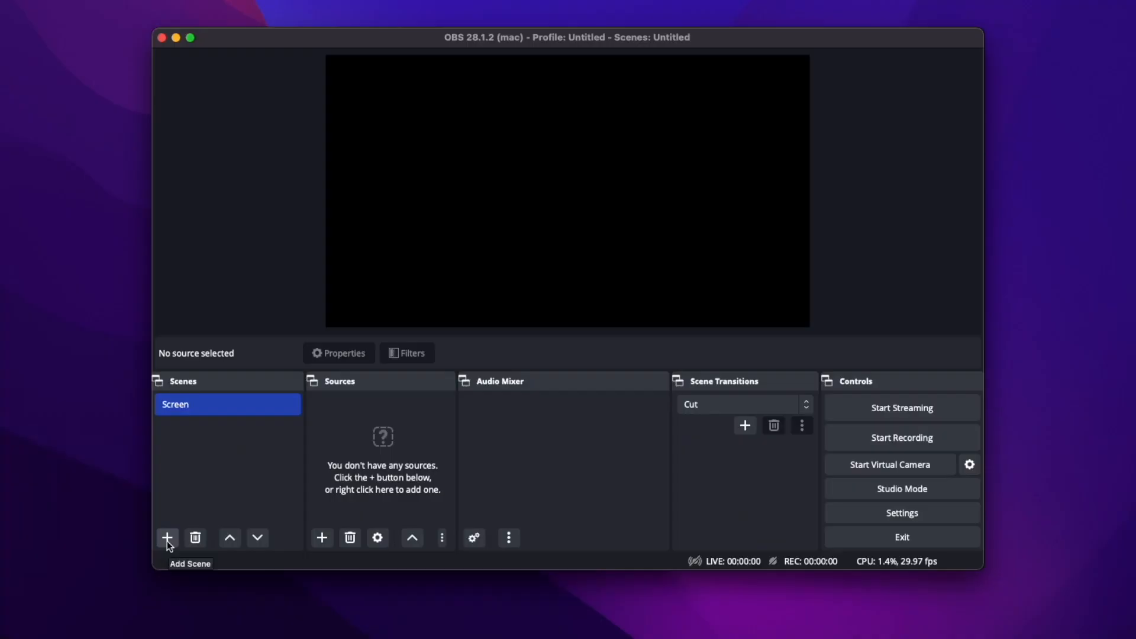
click(167, 536)
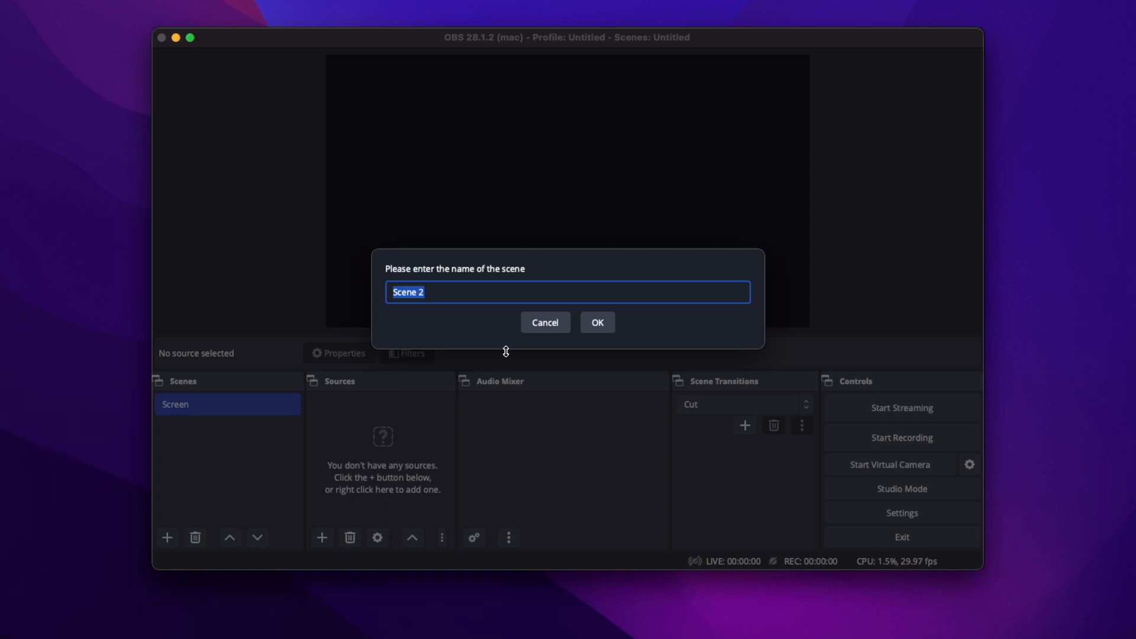
text(tutorial)
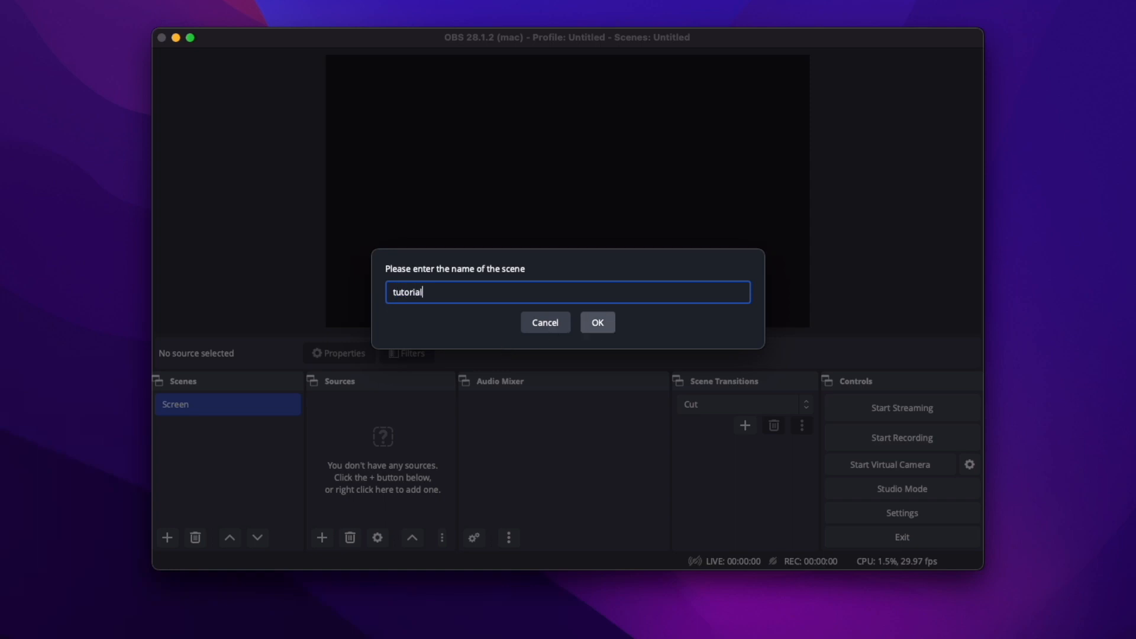
click(597, 322)
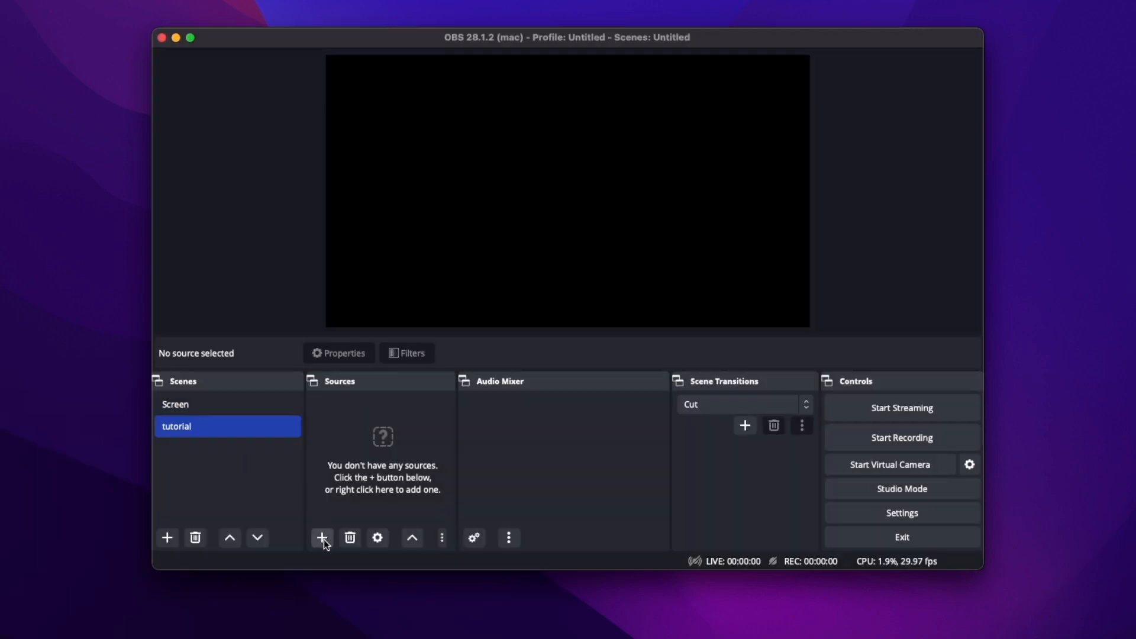
Add a Display Capture source named 'desktop' and accept its properties.
click(322, 538)
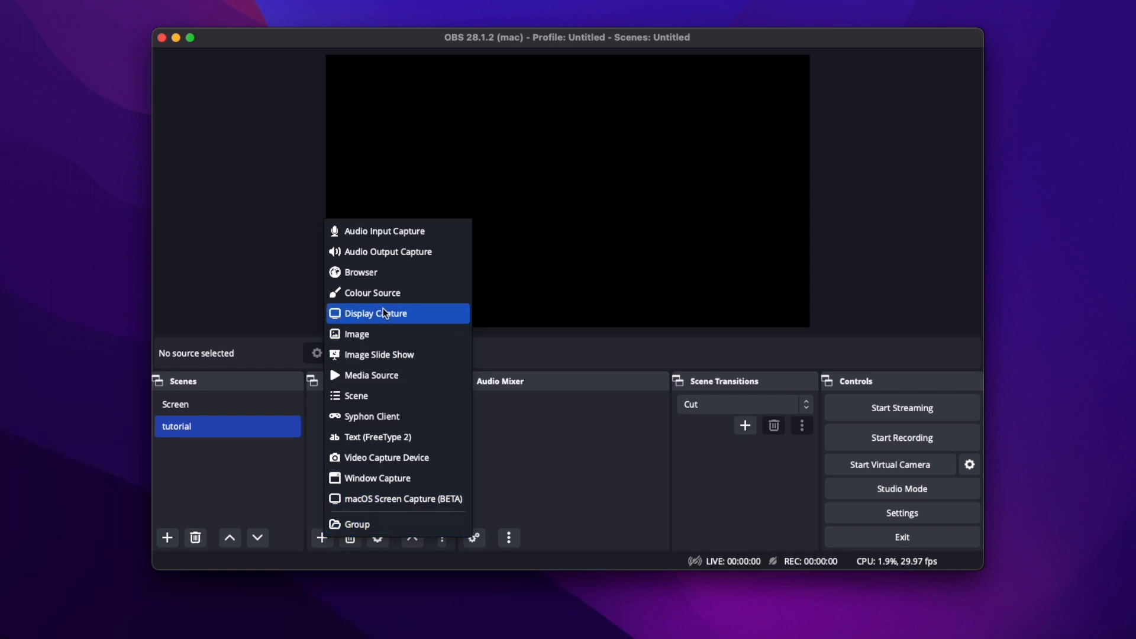
click(375, 313)
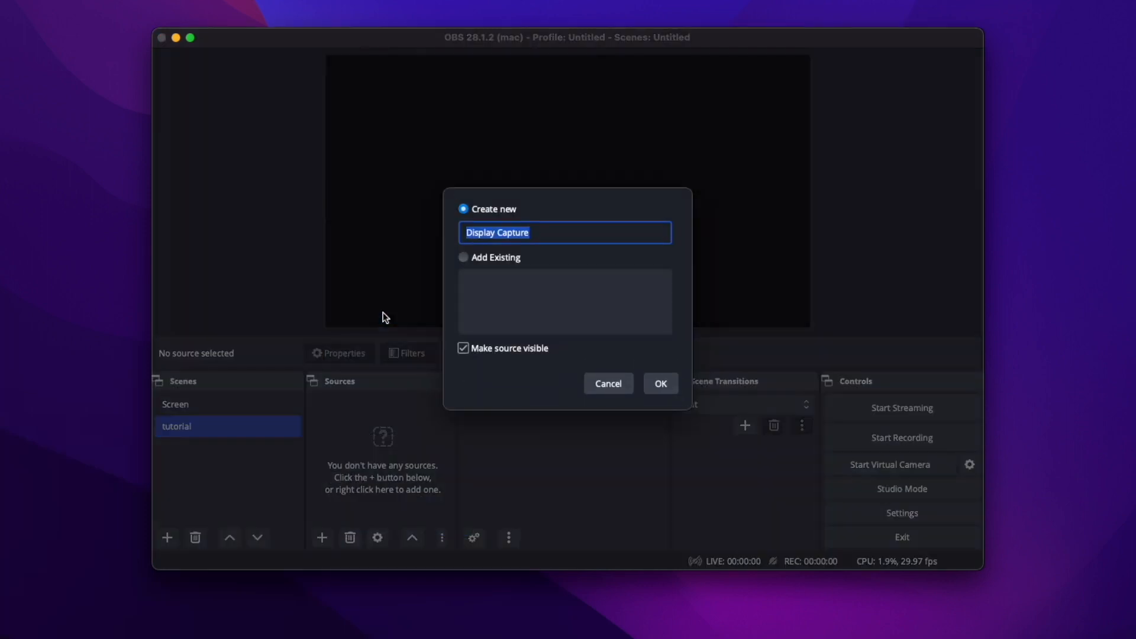
text(desktop)
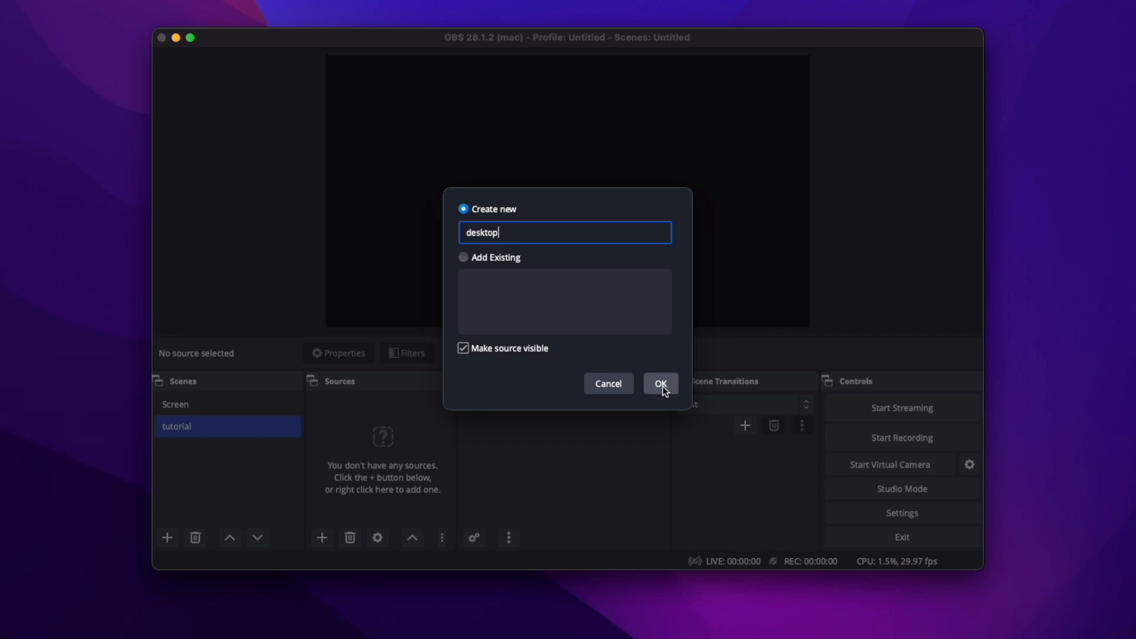
click(660, 383)
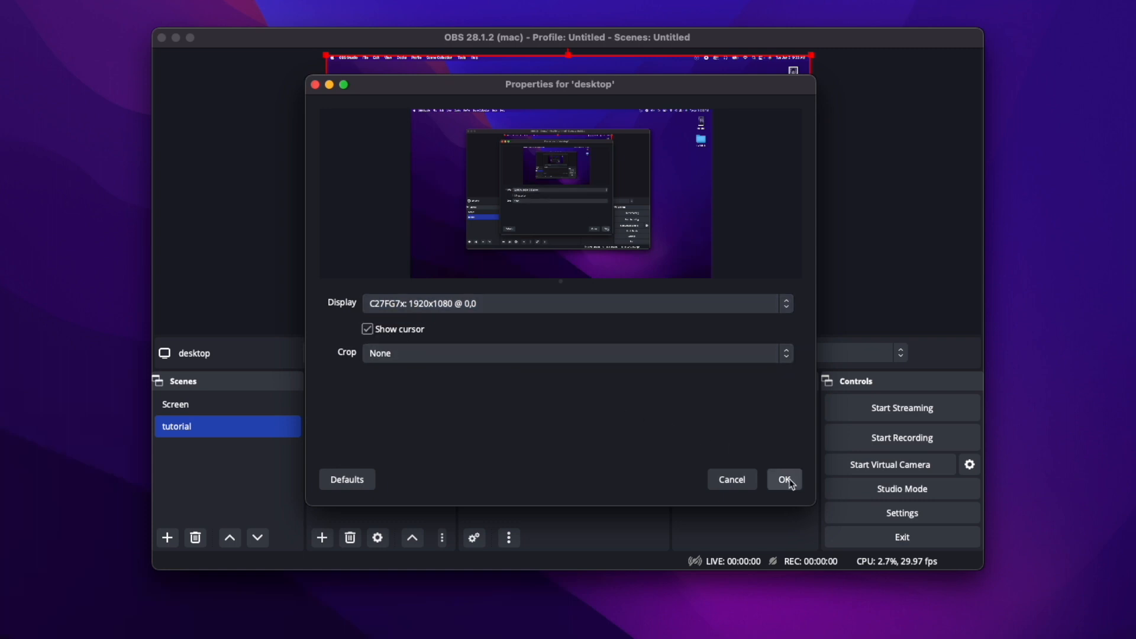
click(784, 479)
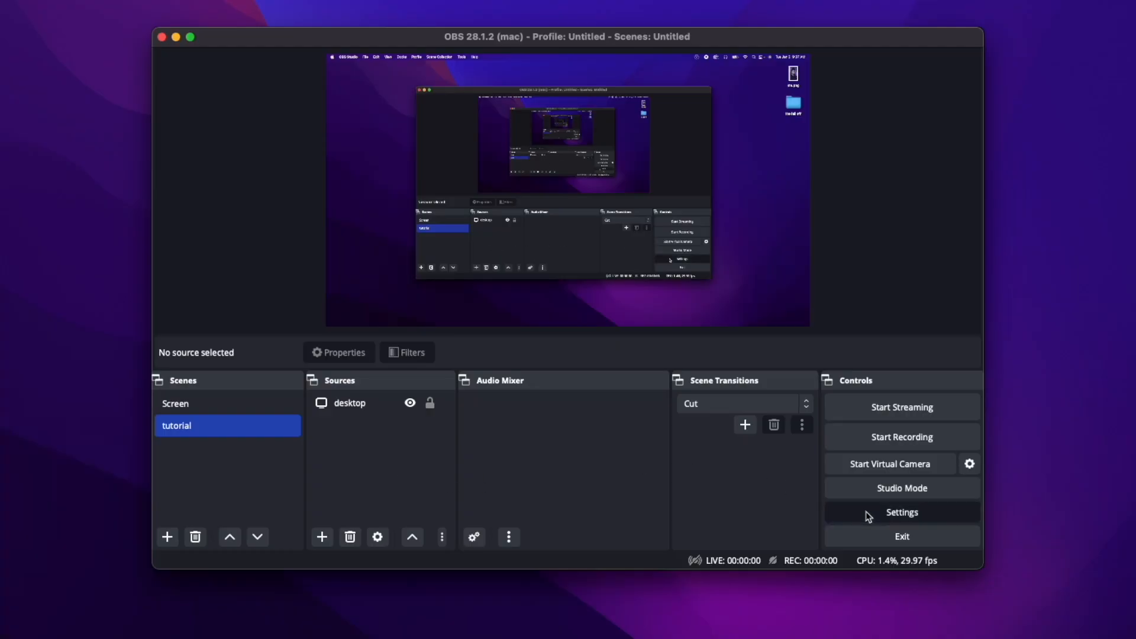
In Audio settings, set Desktop Audio to BlackHole 2ch and keep Mic/Auxiliary Audio Disabled.
click(901, 512)
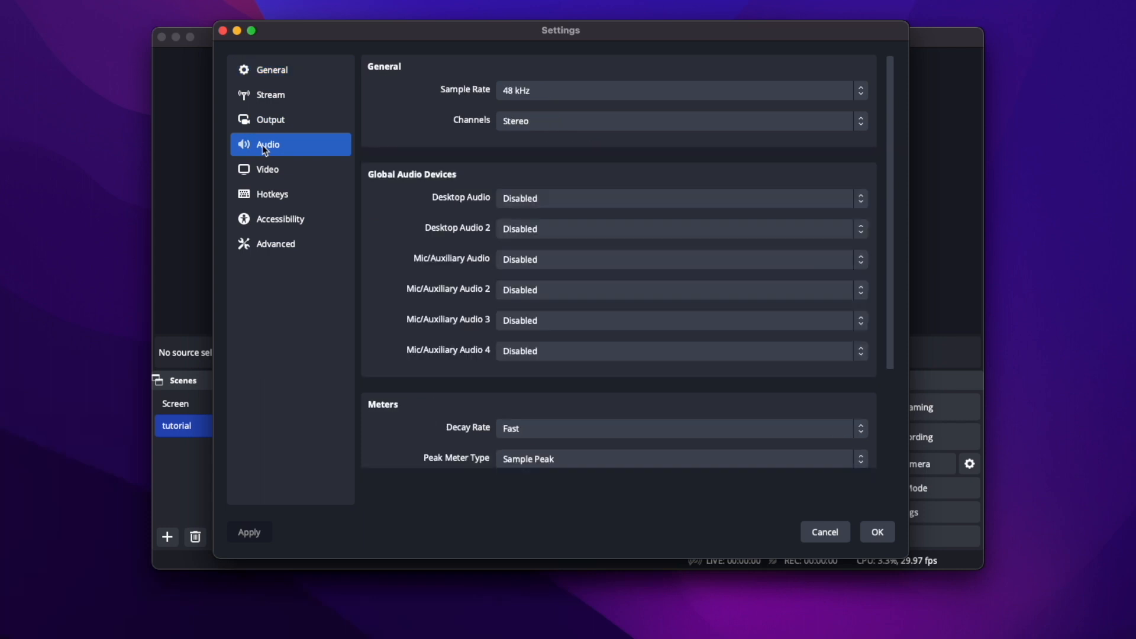
mouse_move(540, 198)
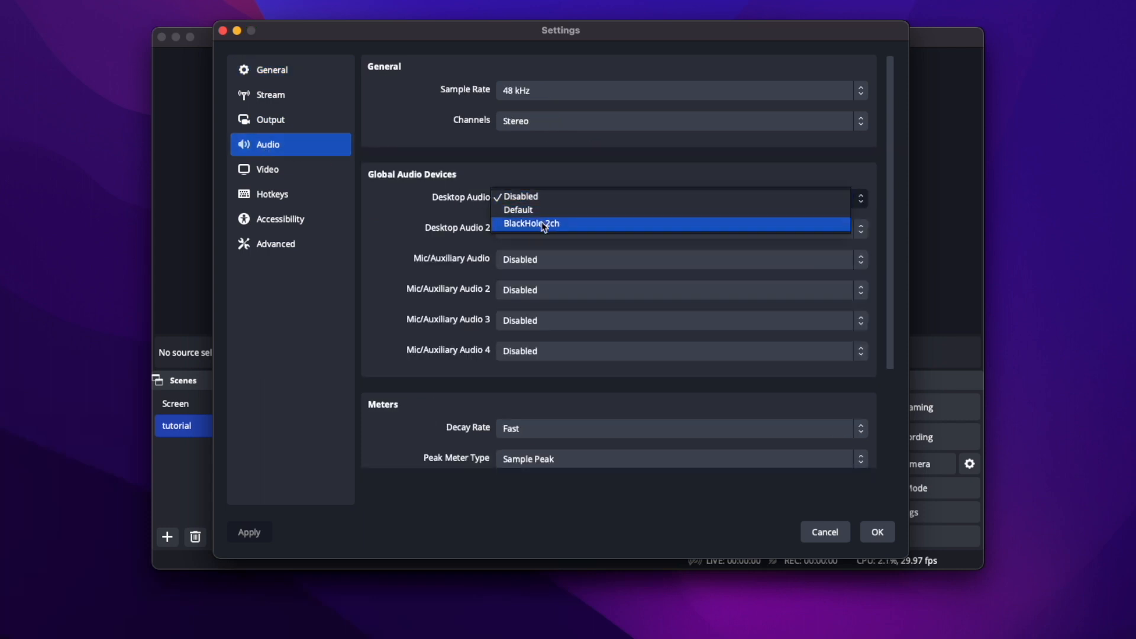
click(533, 223)
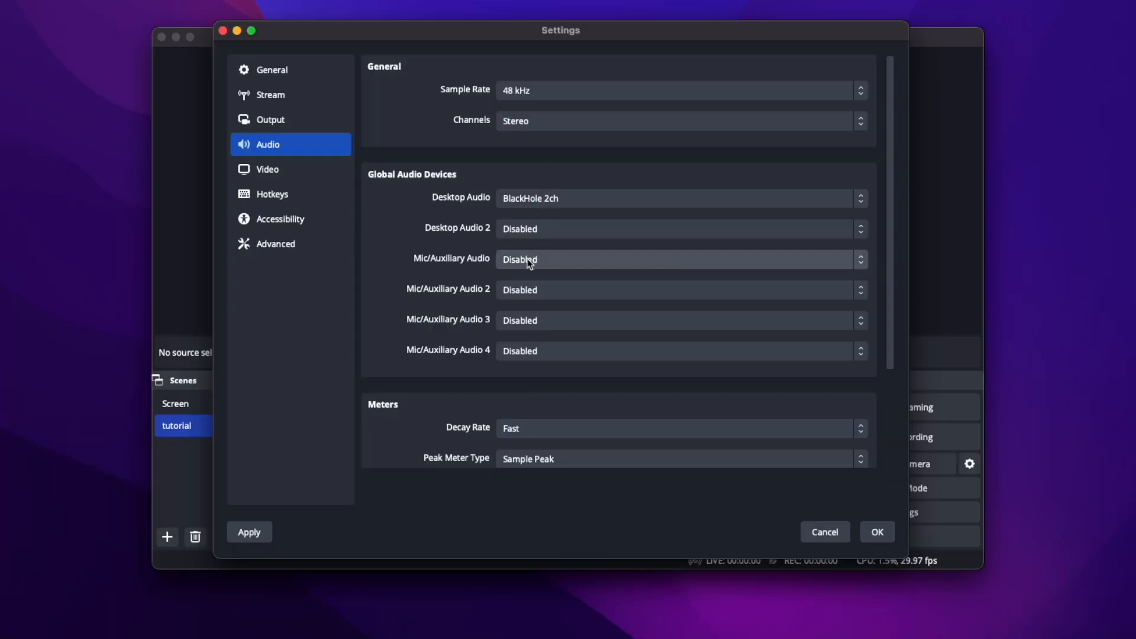
click(681, 259)
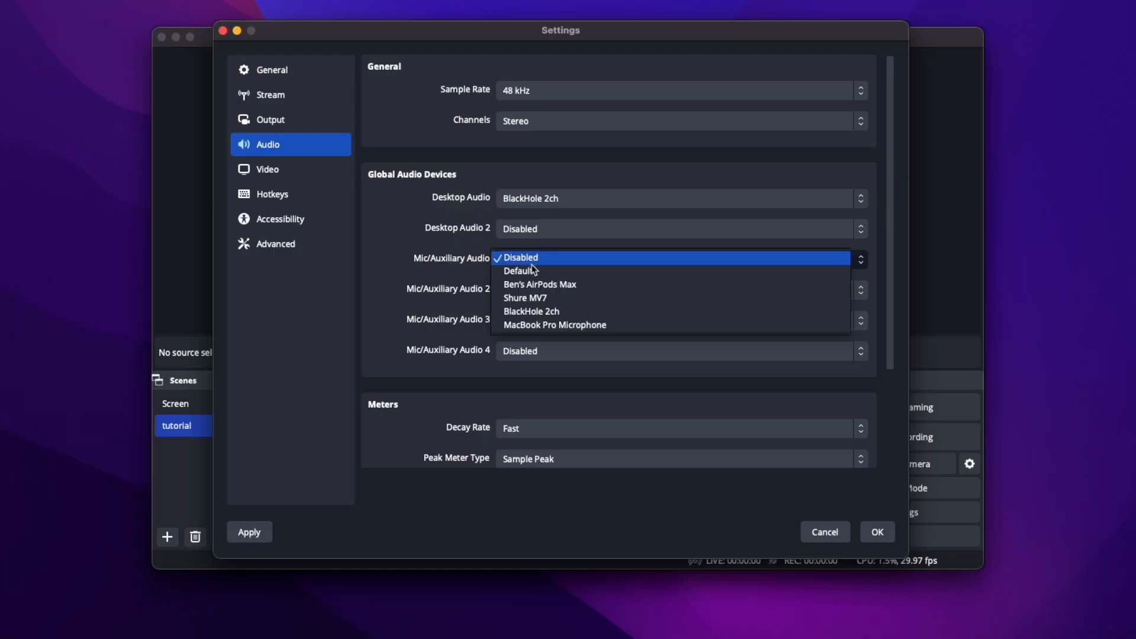
click(556, 325)
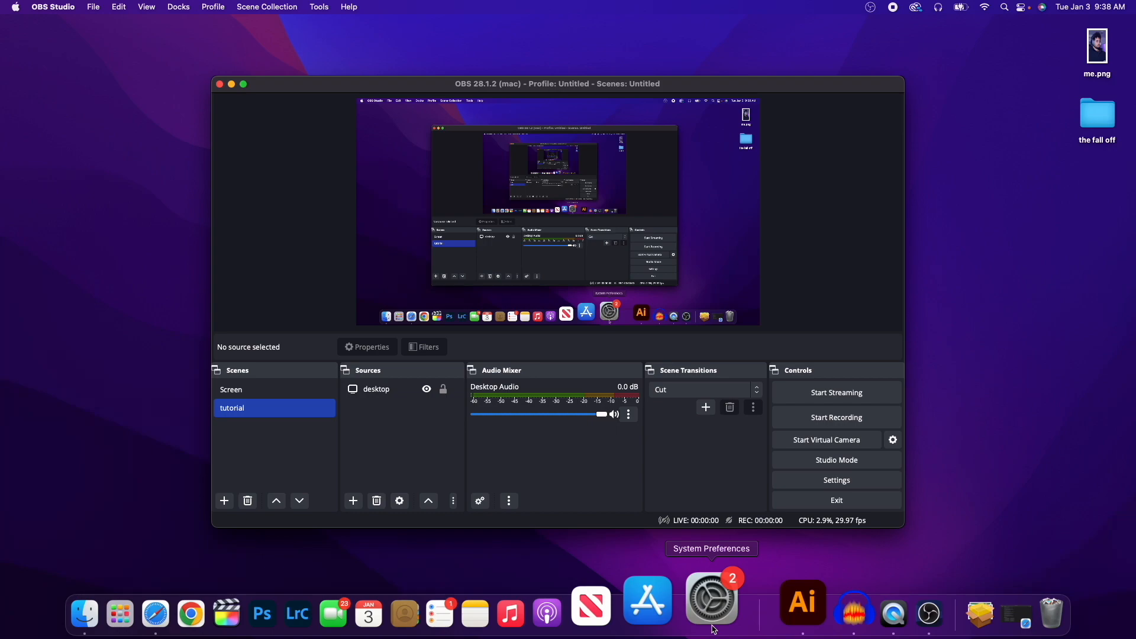
Open System Preferences' Sound settings and choose OBS Audio as the output device.
click(711, 600)
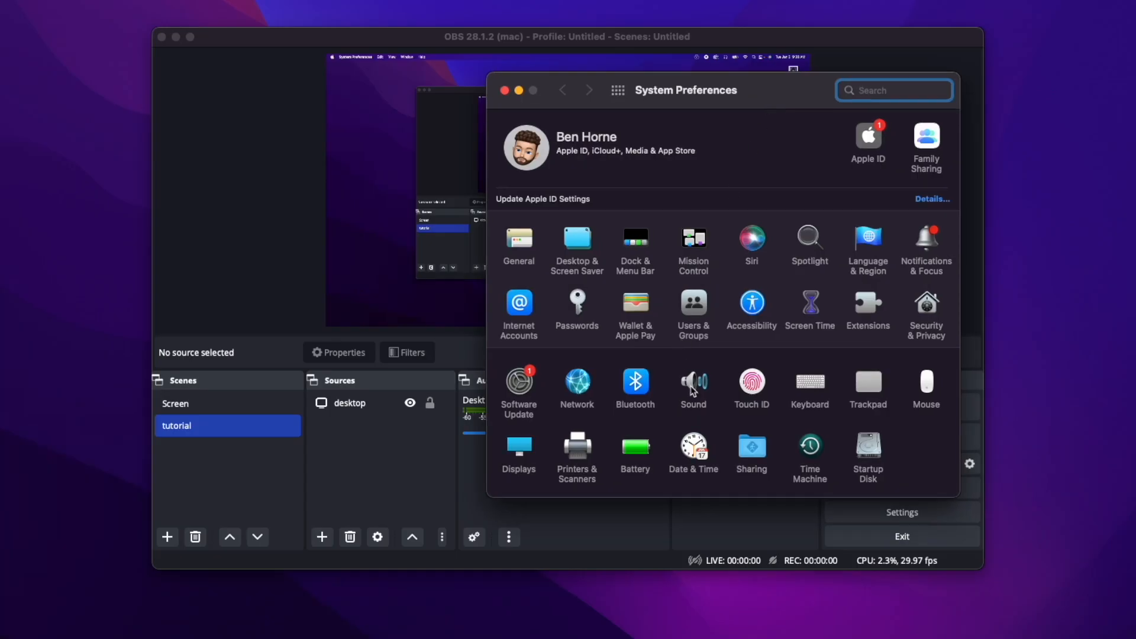
click(693, 382)
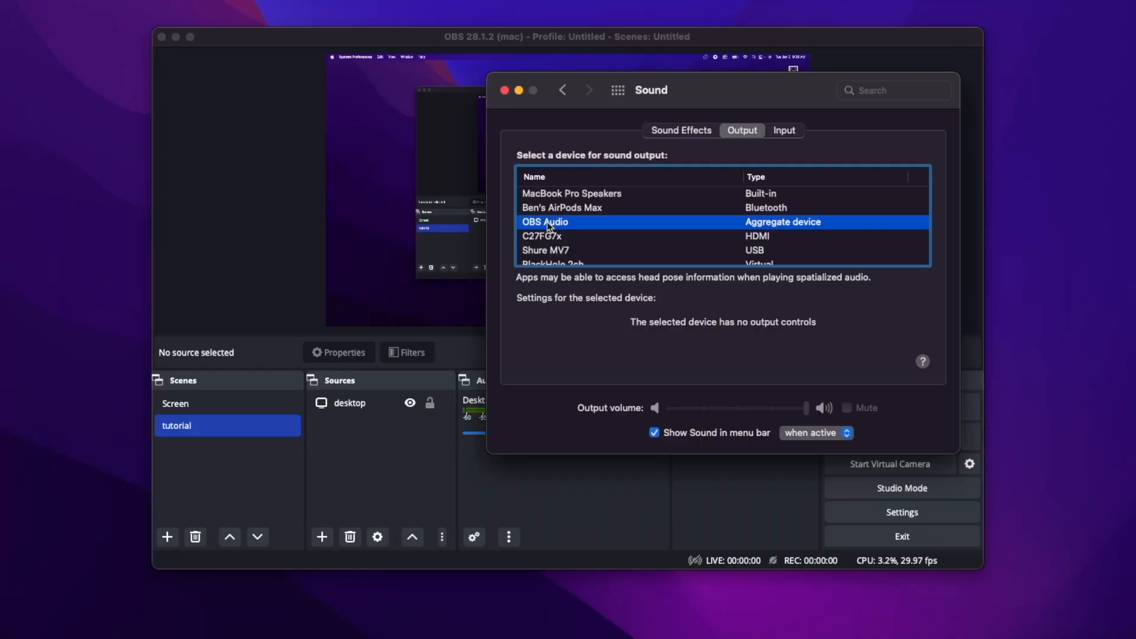
click(571, 194)
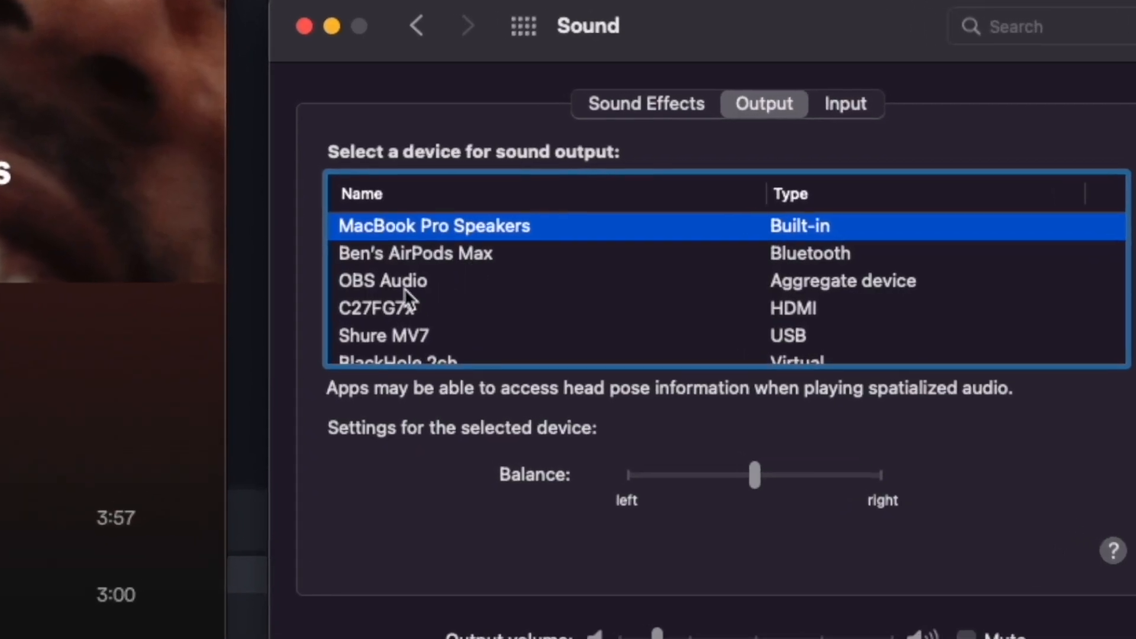
click(383, 281)
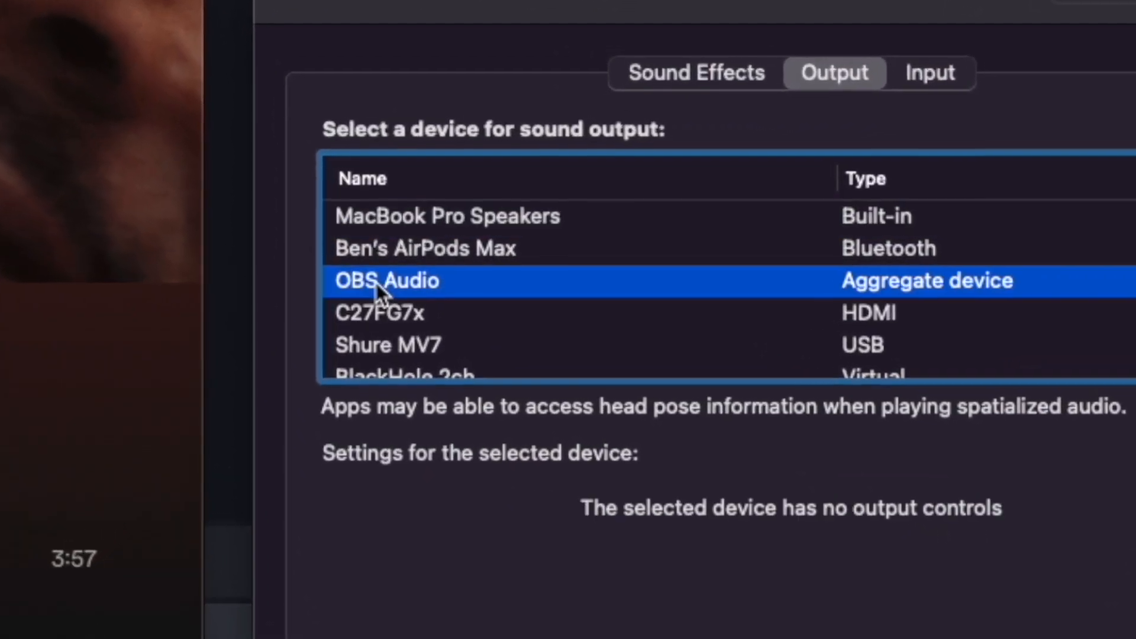